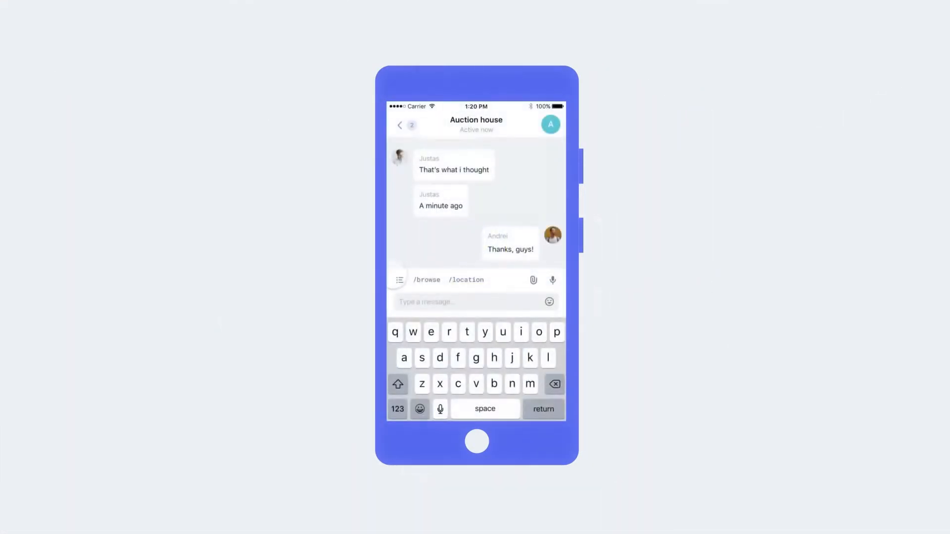
- Send 2.00 ETH via /send with the fee lowered toward Cheaper, producing a pending payment card
{"action": "left_click", "coordinate": [399, 280]}
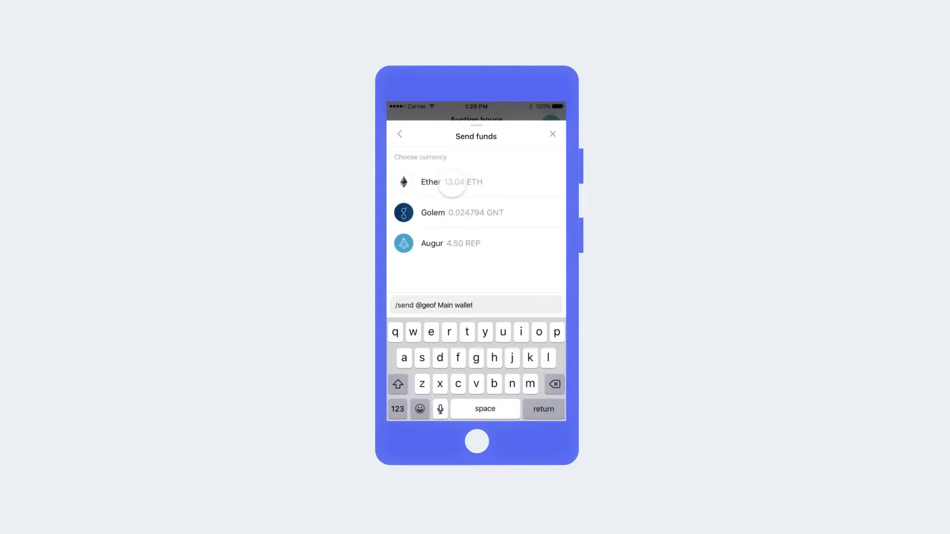
{"action": "left_click", "coordinate": [452, 182]}
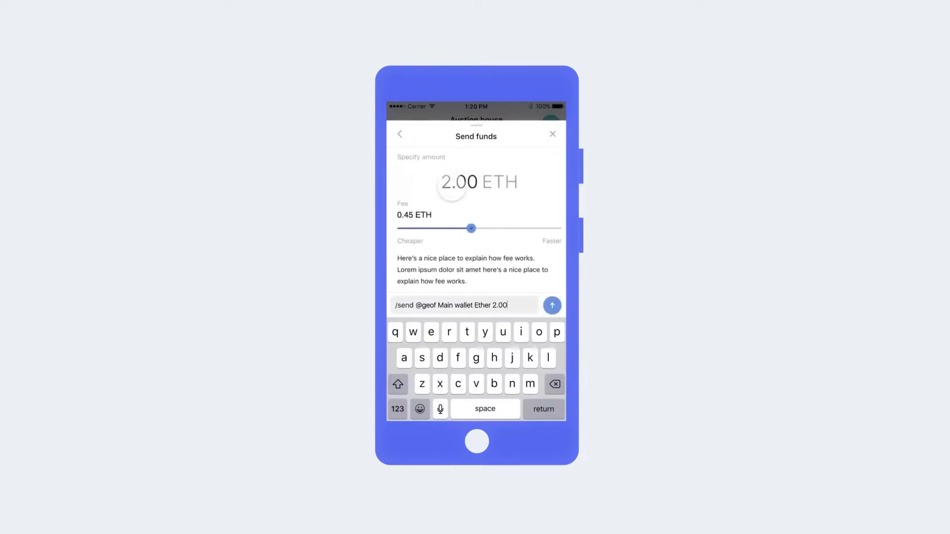
{"action": "left_click_drag", "start_coordinate": [471, 228], "coordinate": [445, 229]}
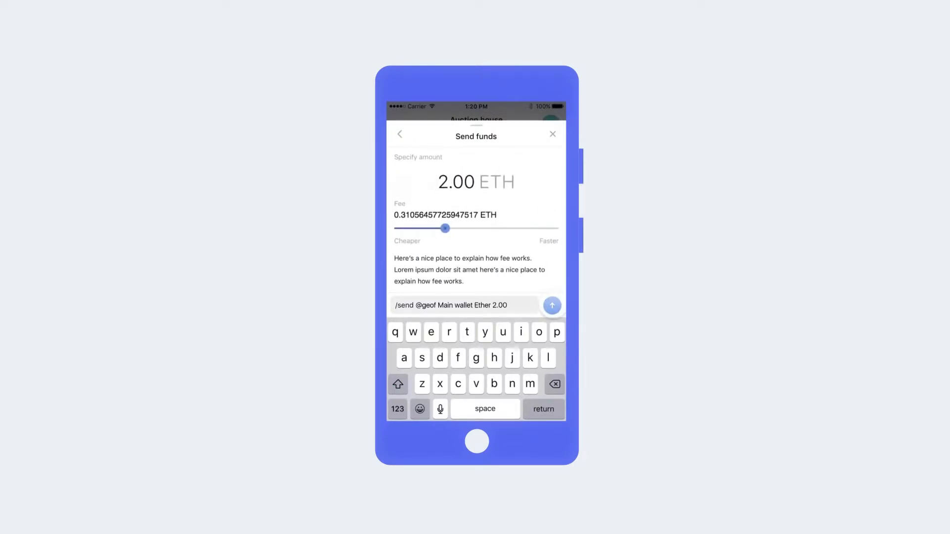
{"action": "left_click", "coordinate": [551, 306]}
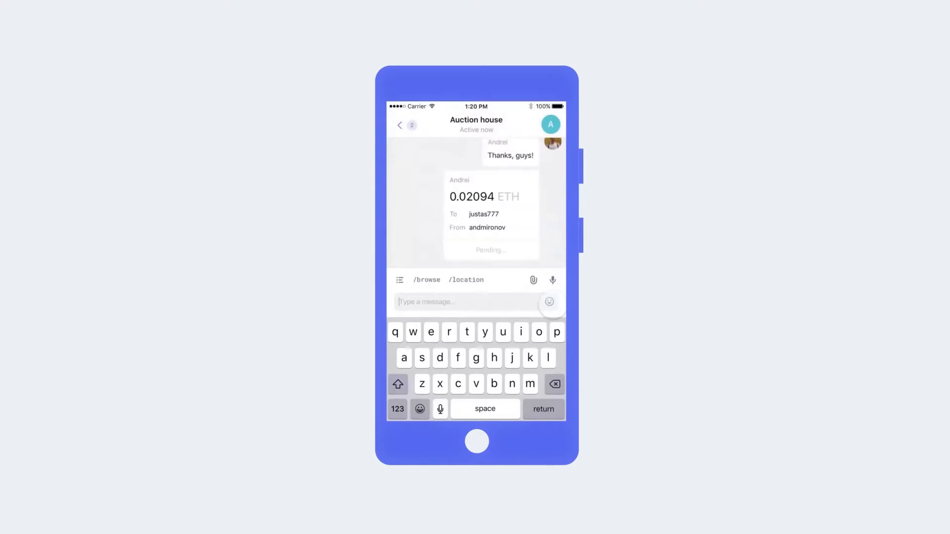